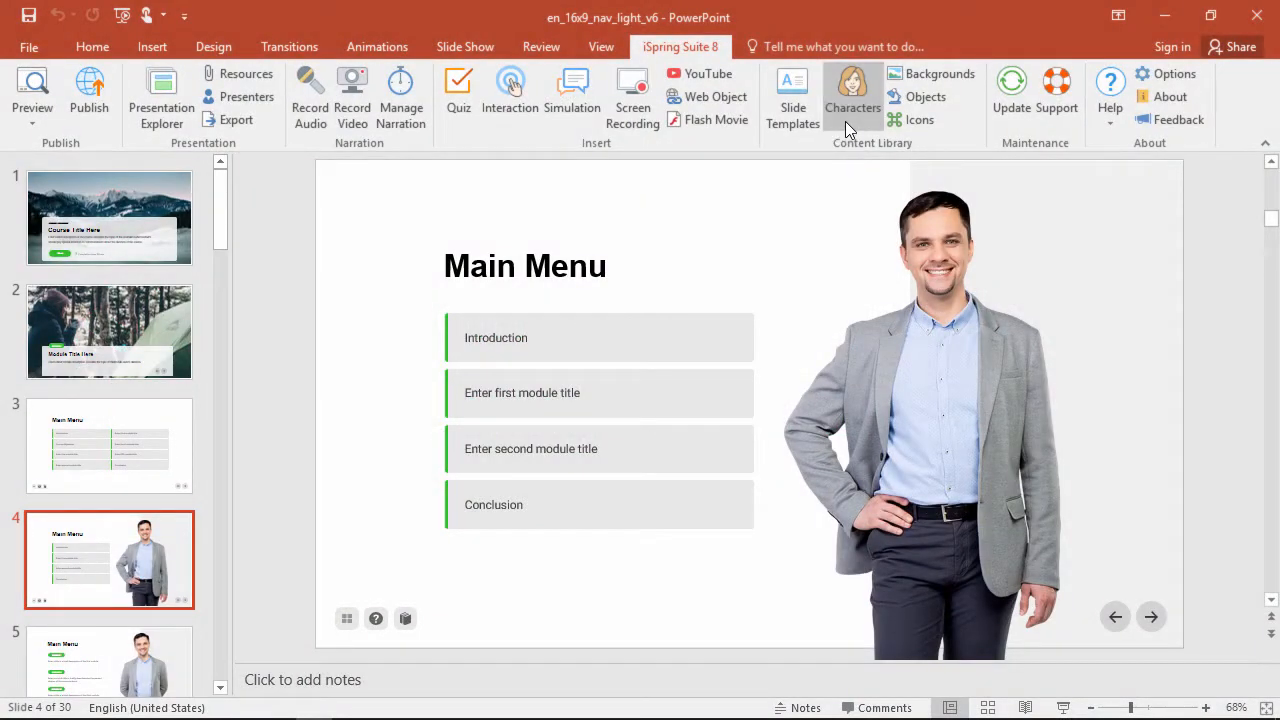
Step: Open the iSpring Characters library and scroll through its character portraits
click(852, 90)
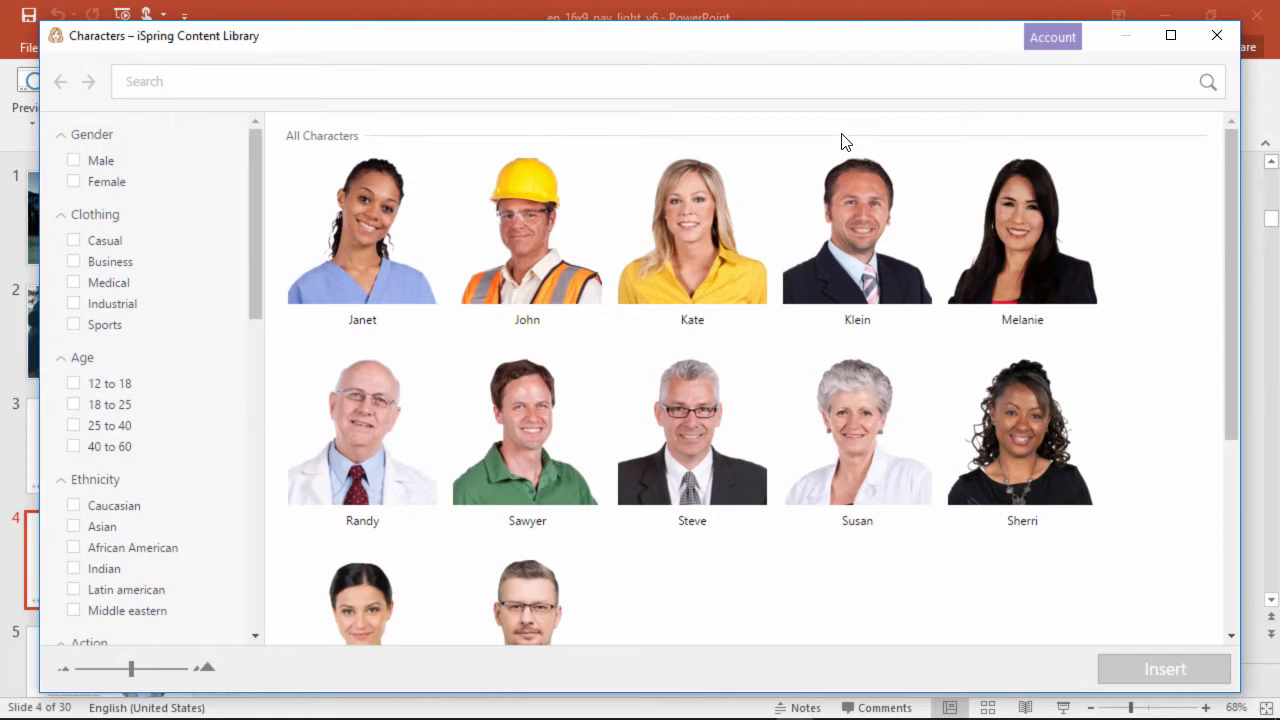
scroll(down, 3)
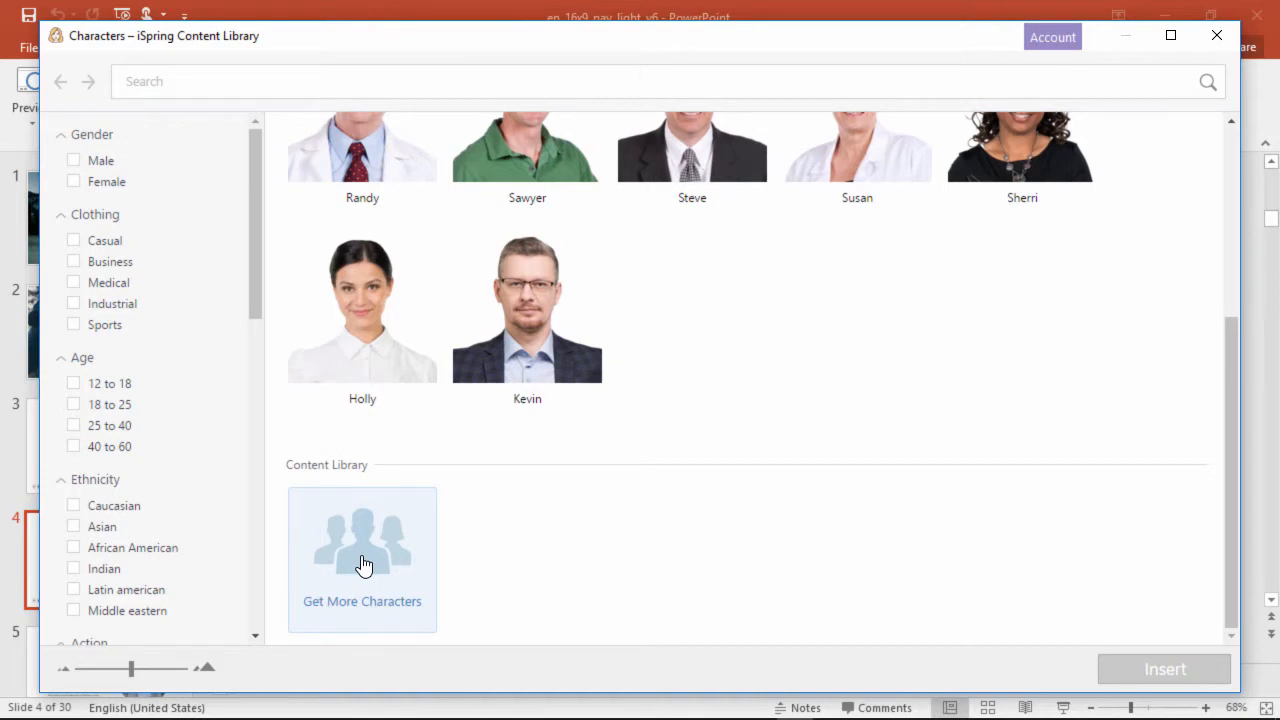
Step: Sign in to the iSpring Content Library account to unlock the expanded character set
click(1052, 37)
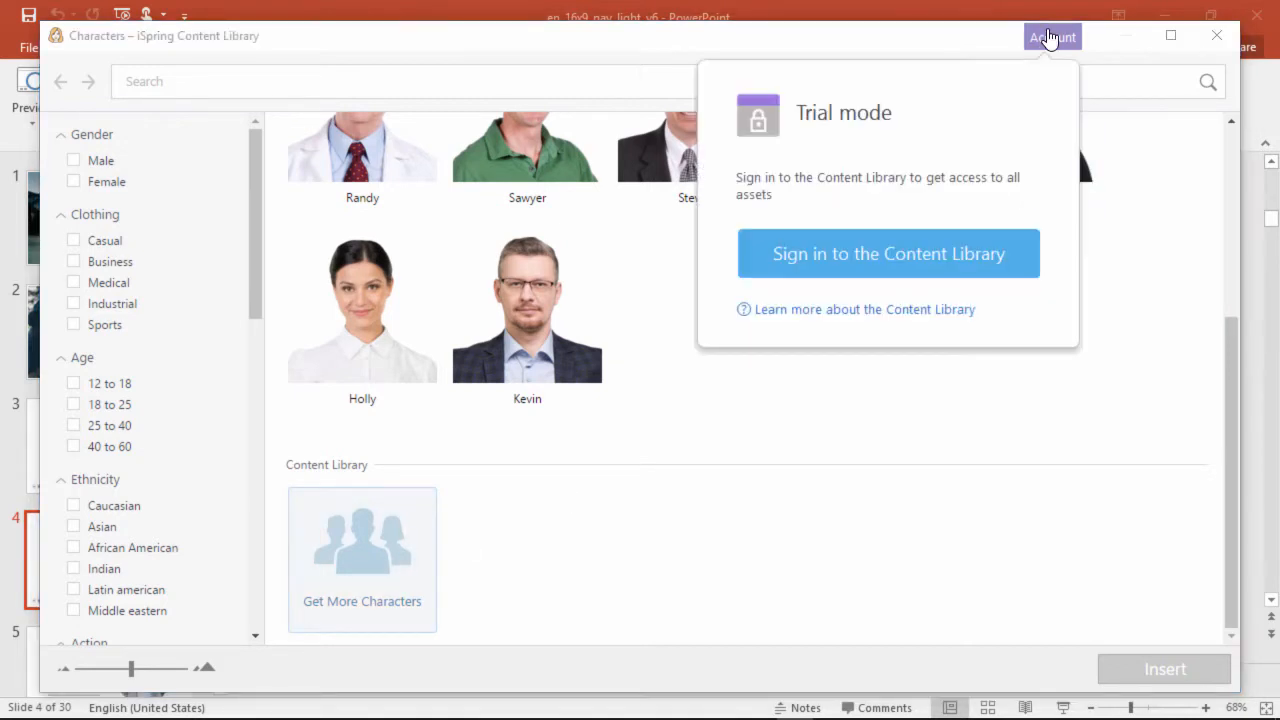
click(887, 253)
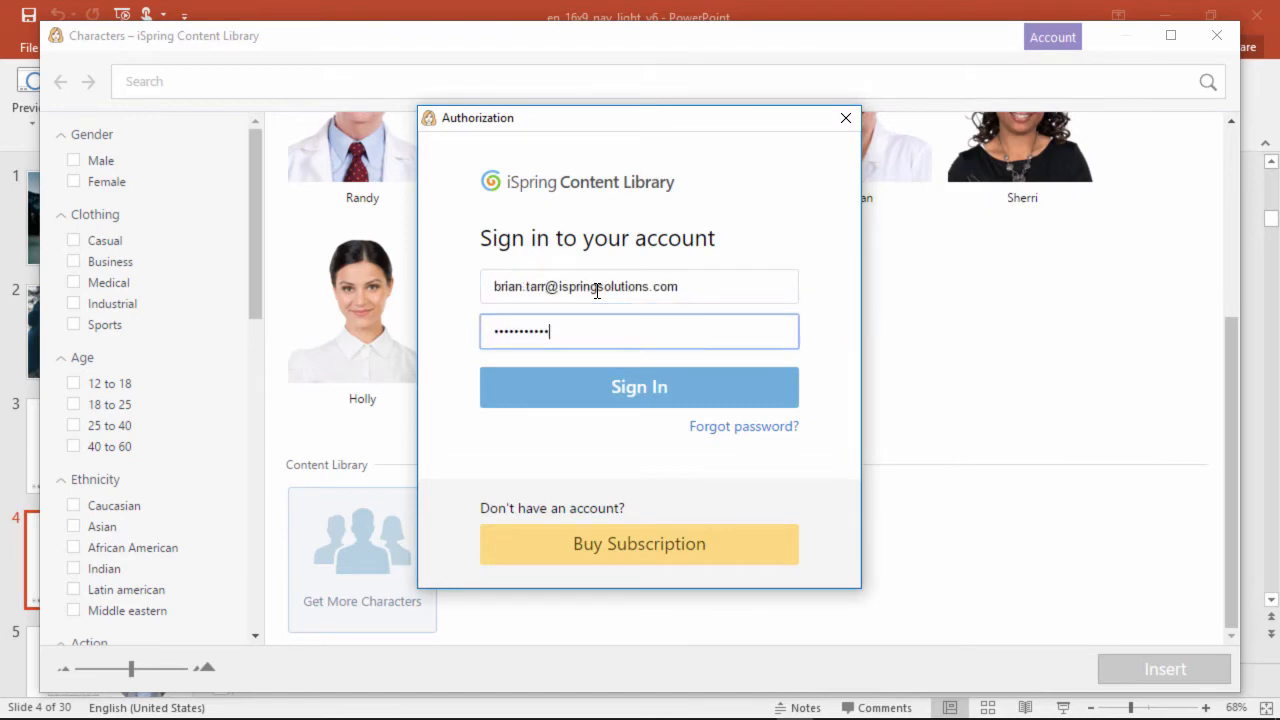
click(639, 387)
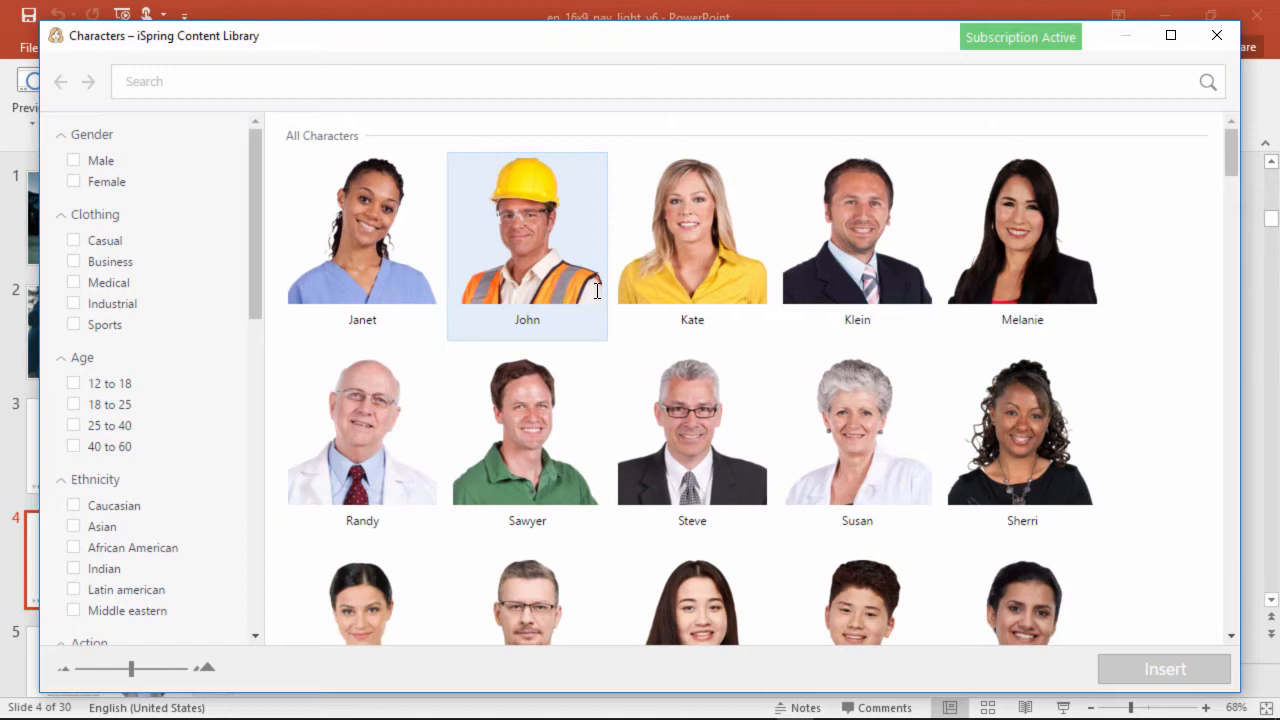
scroll(down, 3)
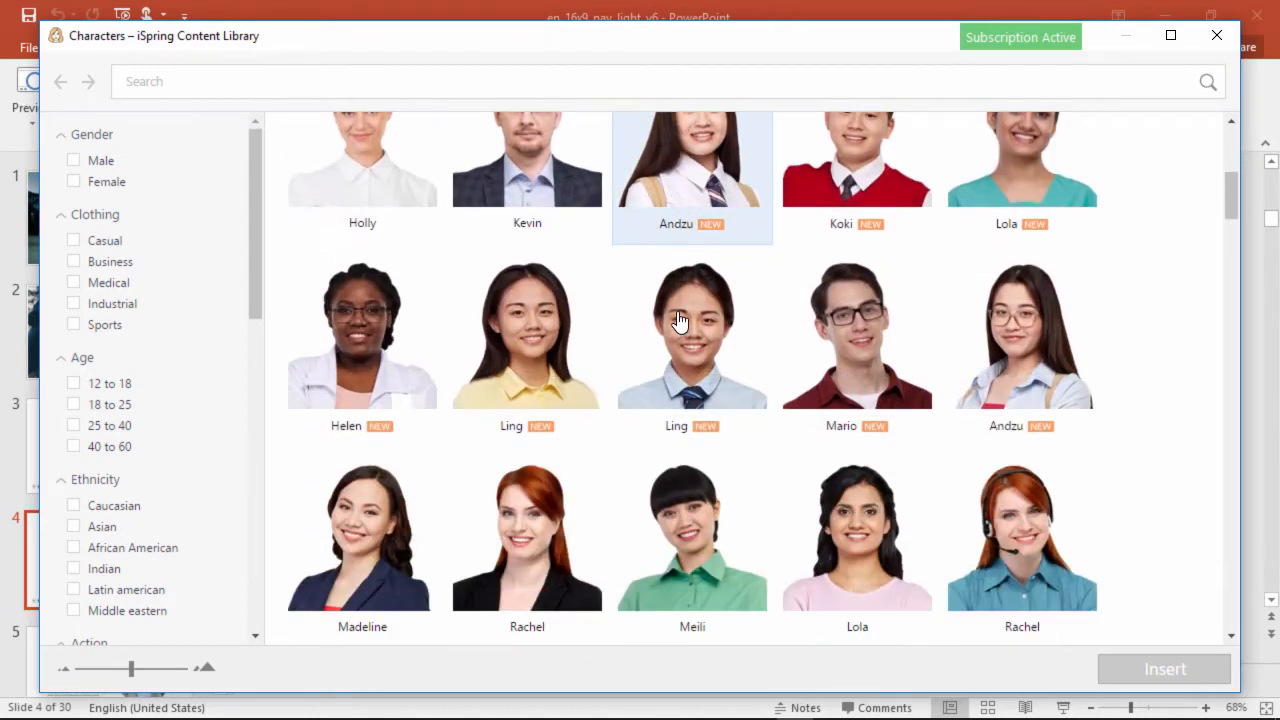
scroll(down, 3)
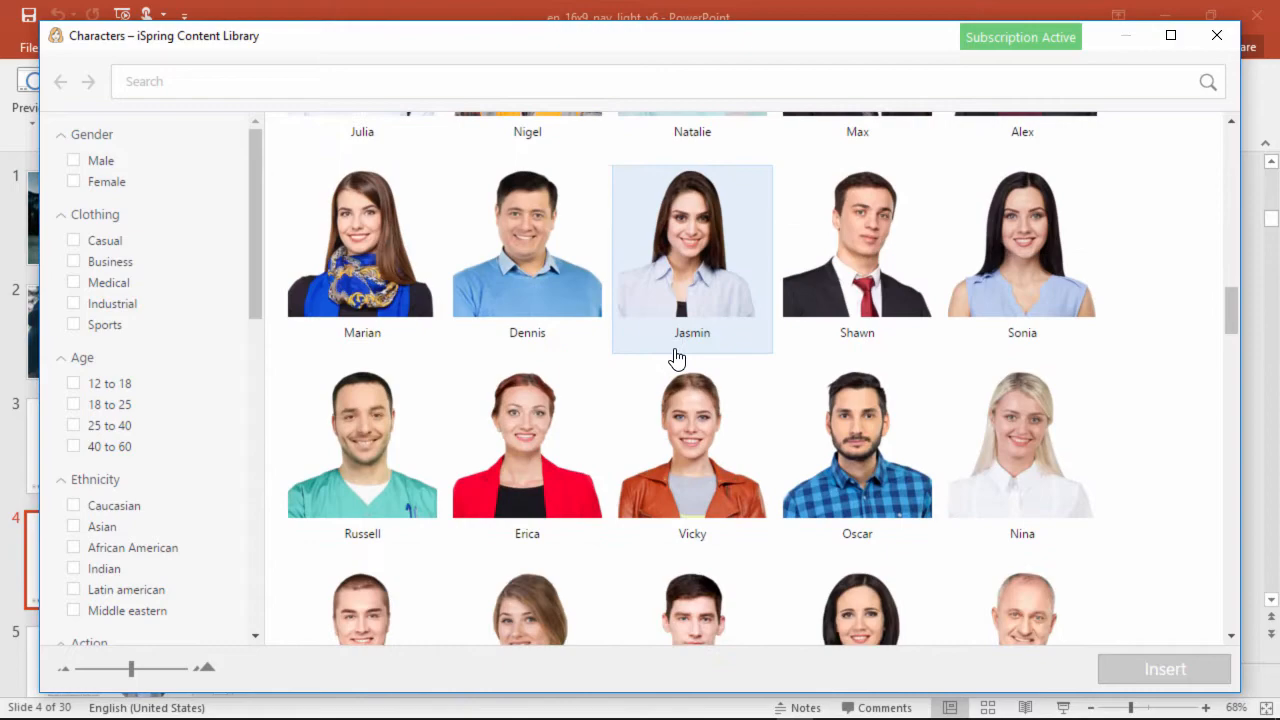
scroll(down, 3)
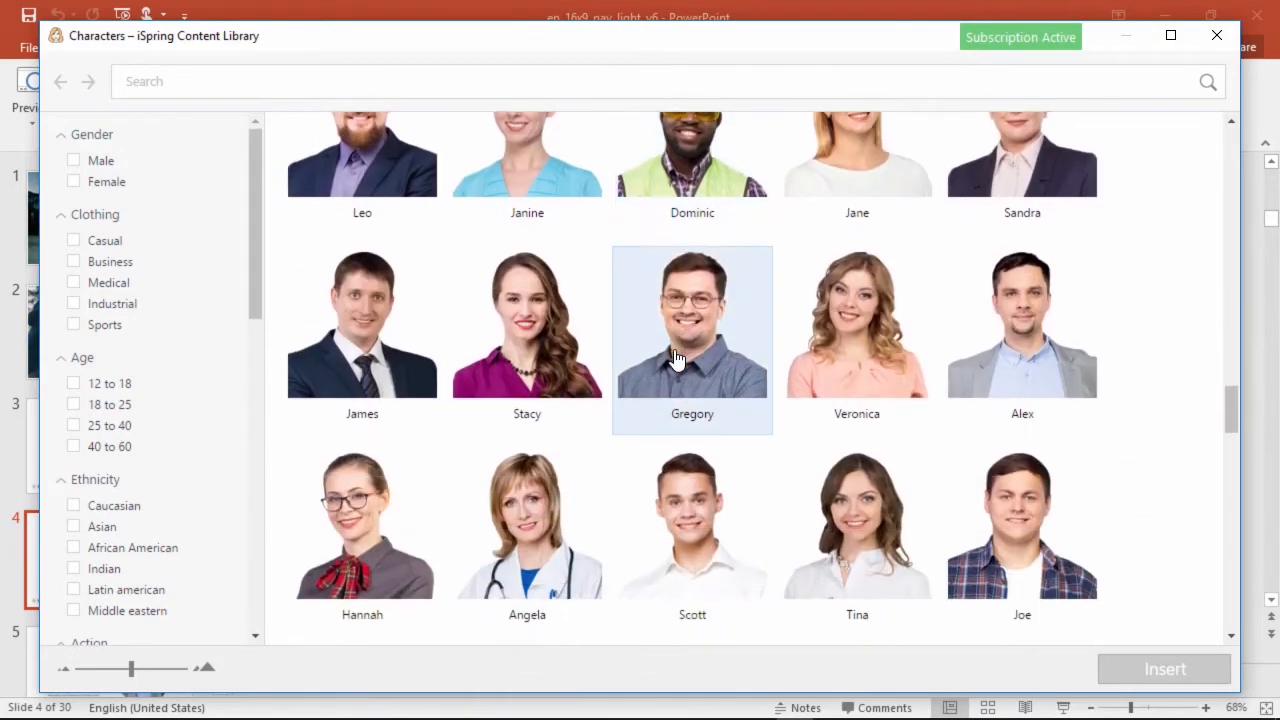
scroll(down, 3)
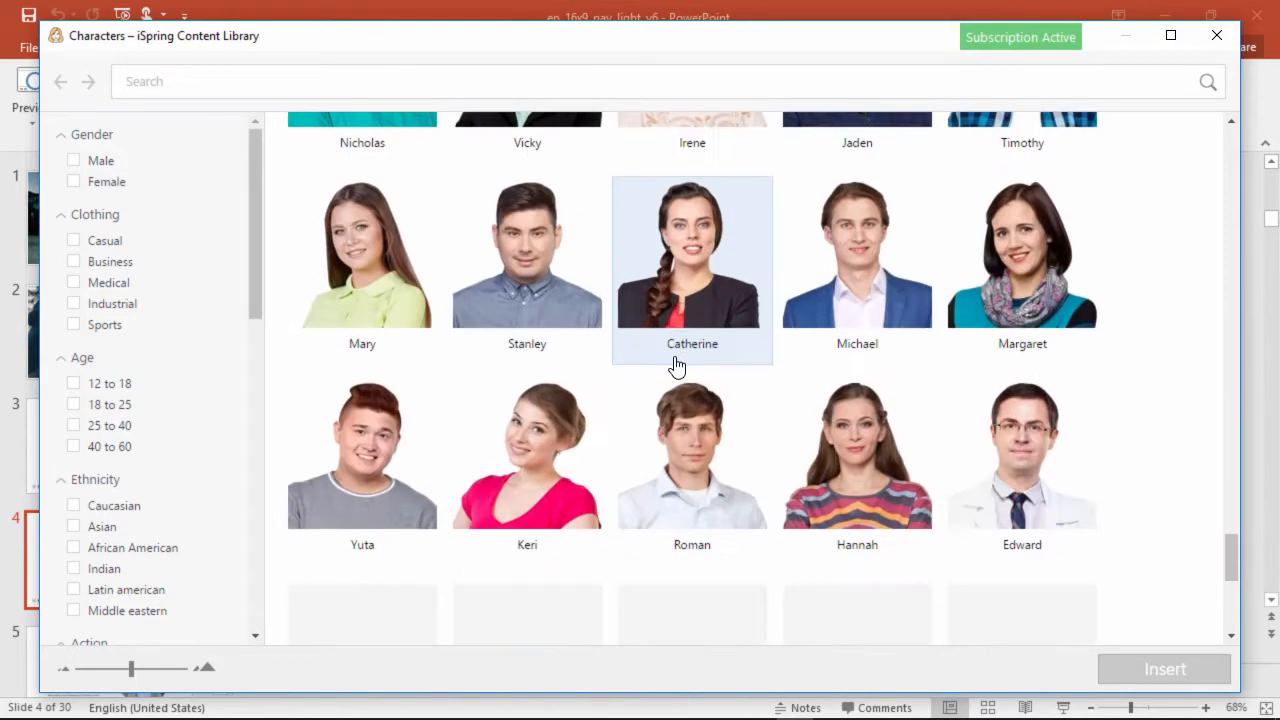
scroll(down, 3)
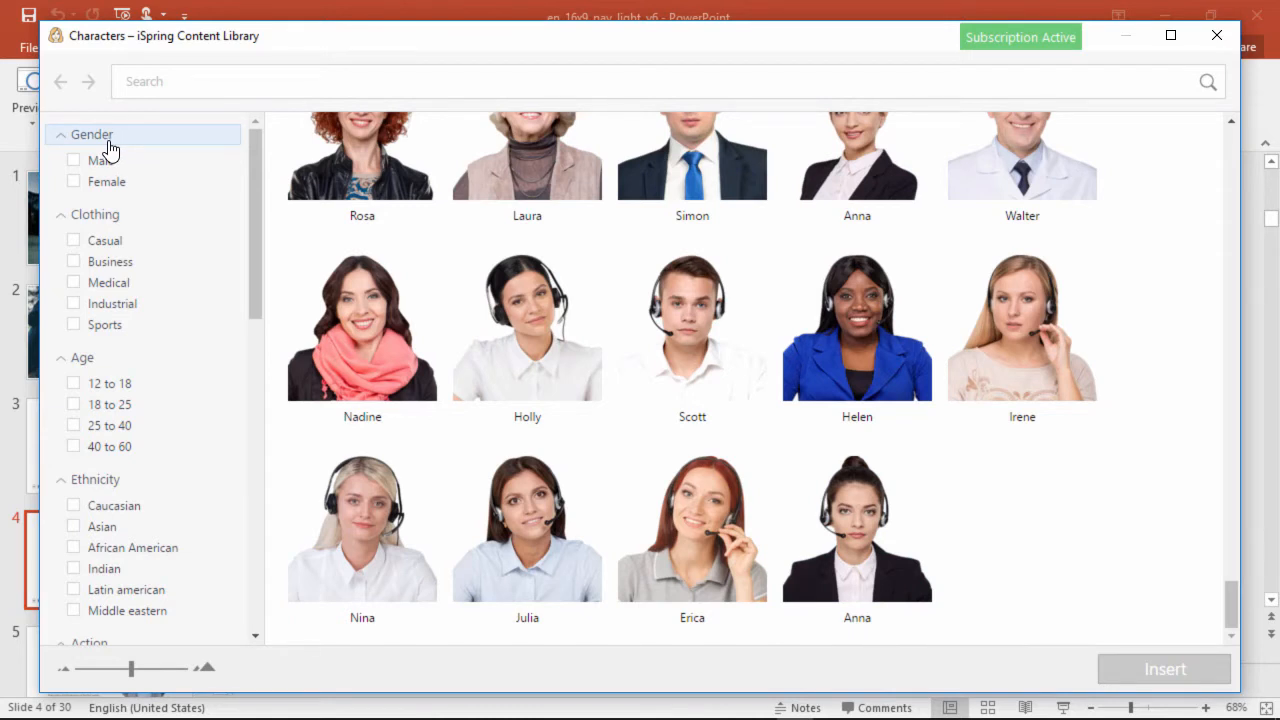
Step: Collapse the Age, Ethnicity and Action filters, filter to Female and Casual, and open Sherri
click(82, 357)
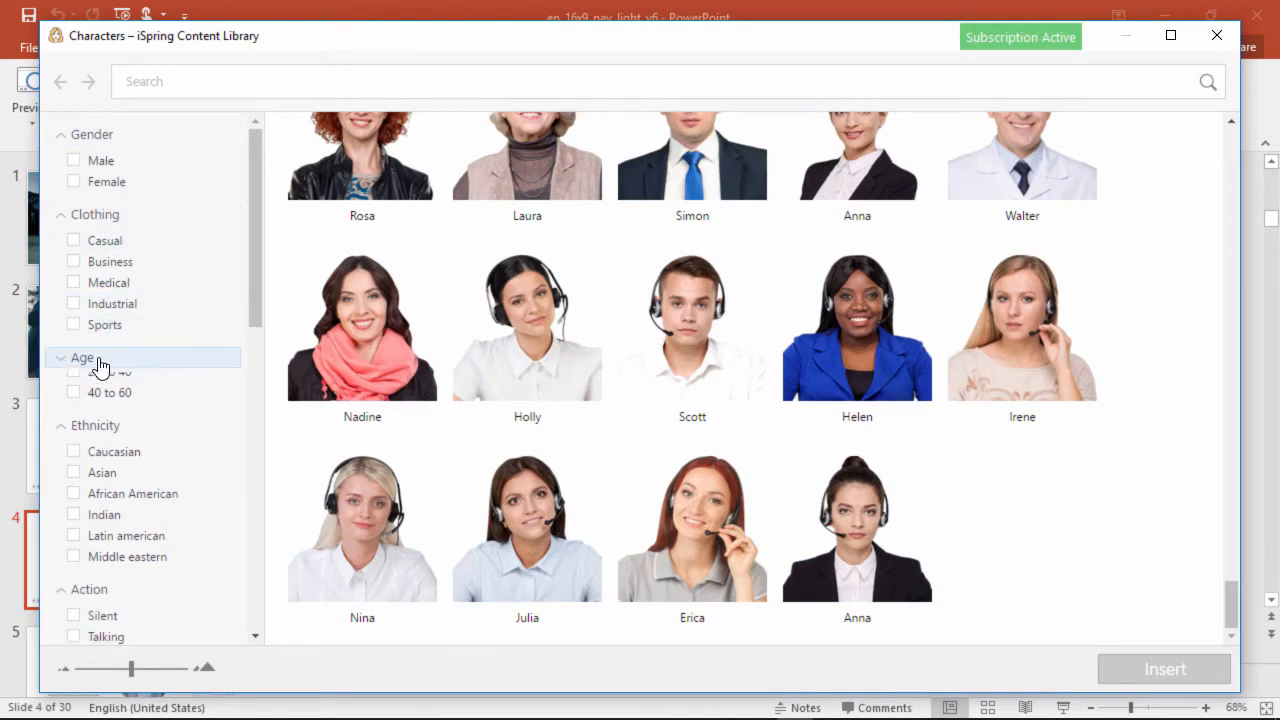
click(82, 357)
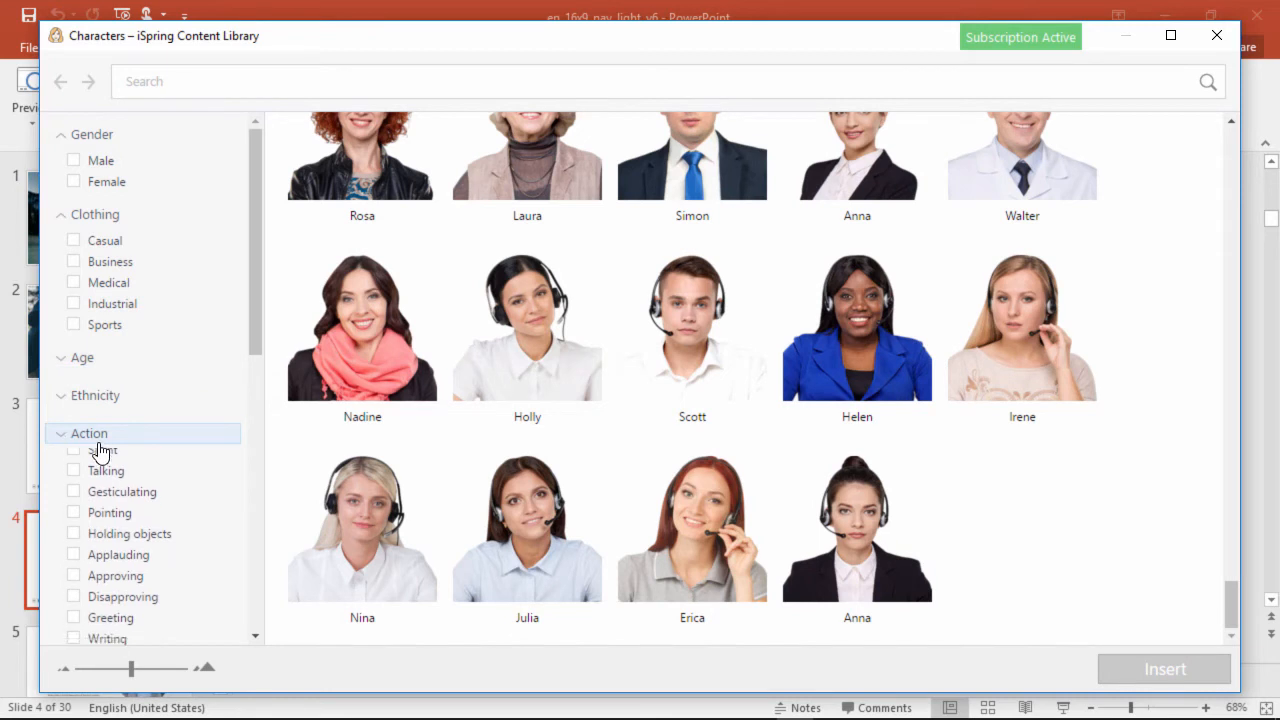
click(89, 433)
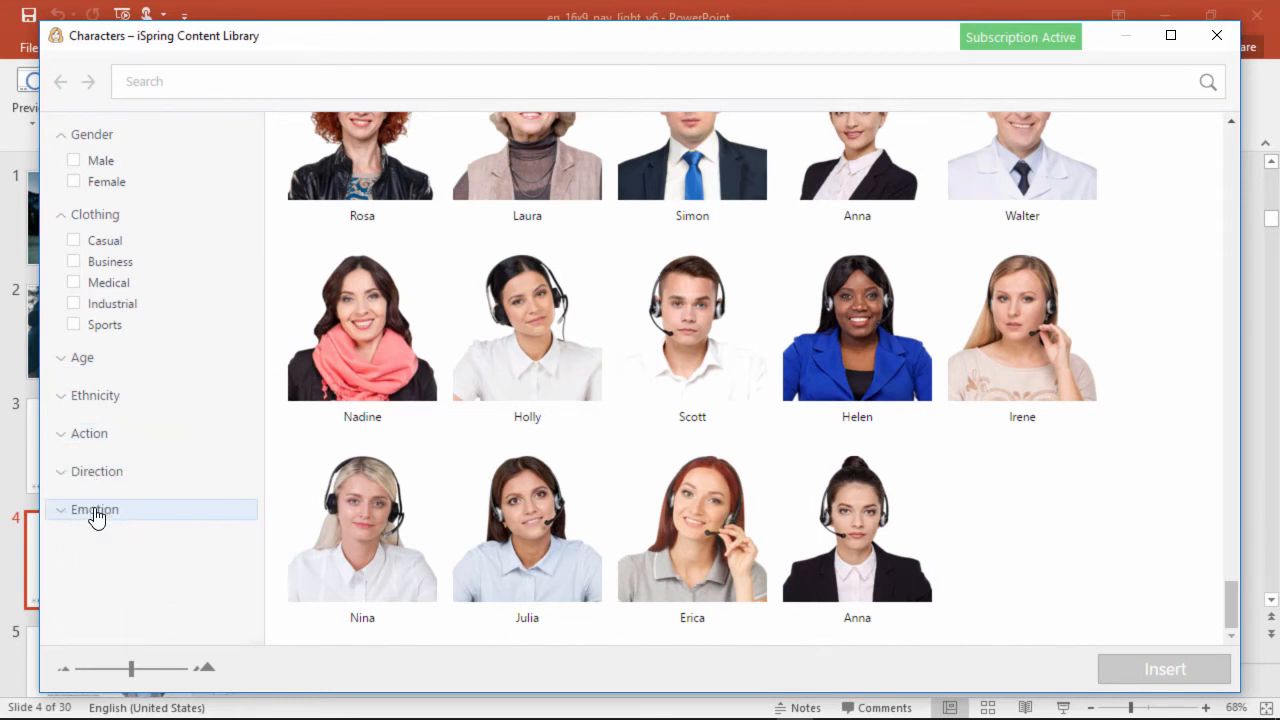
mouse_move(100, 160)
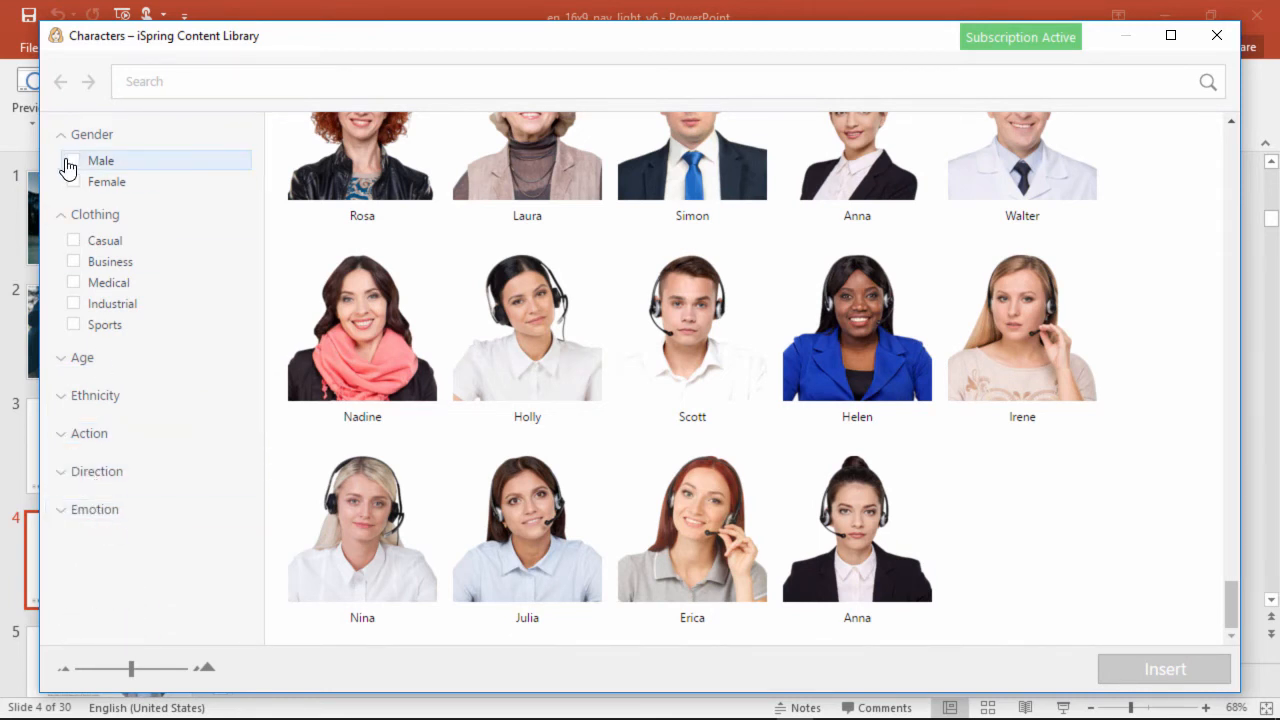
click(73, 261)
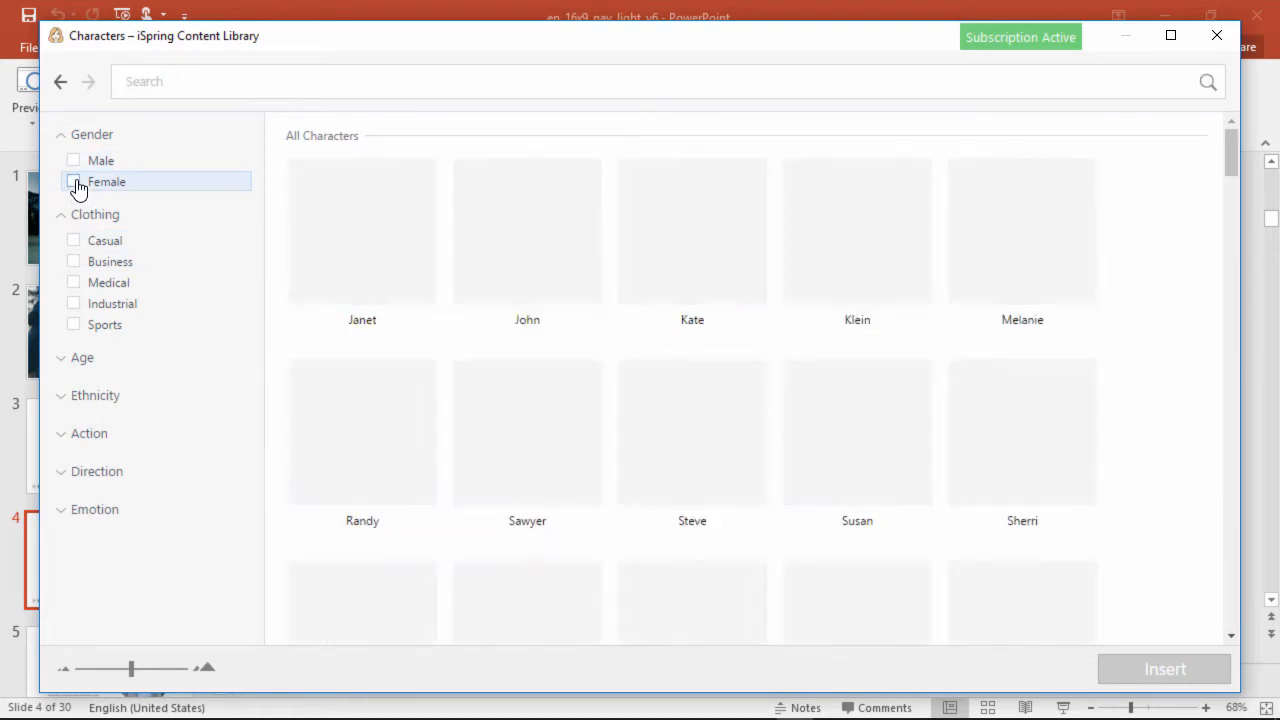
click(73, 240)
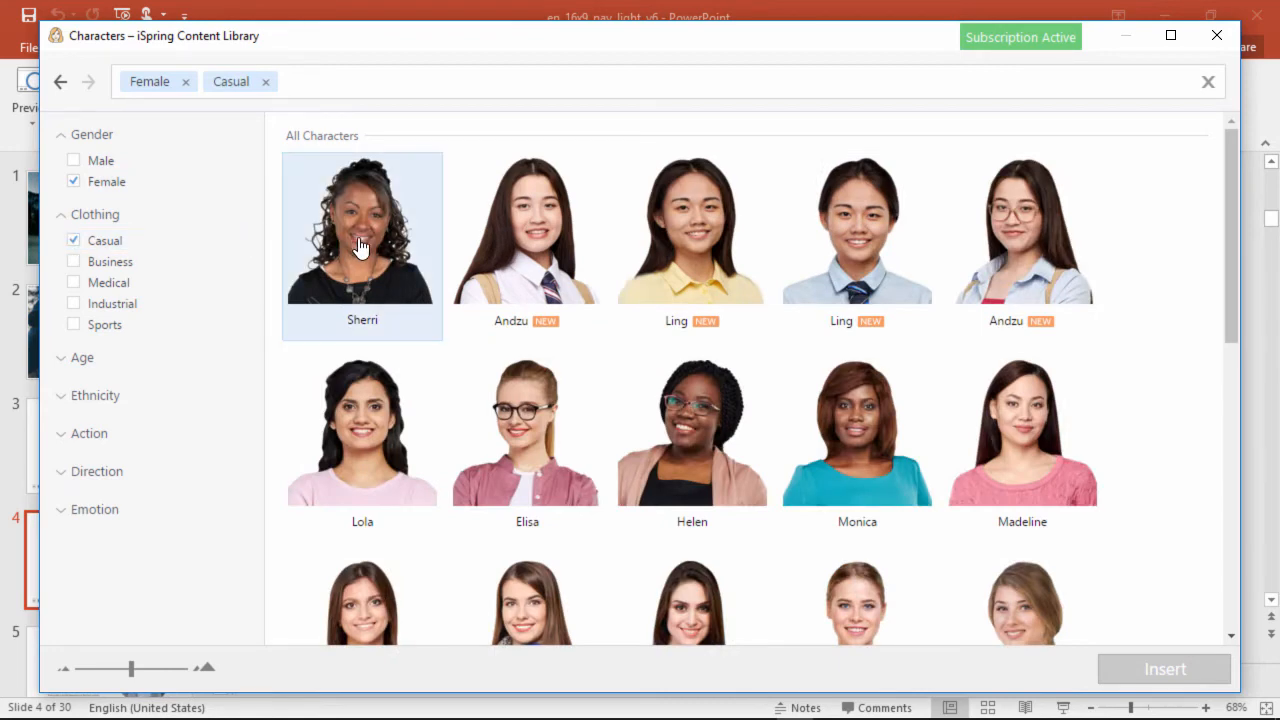
click(362, 228)
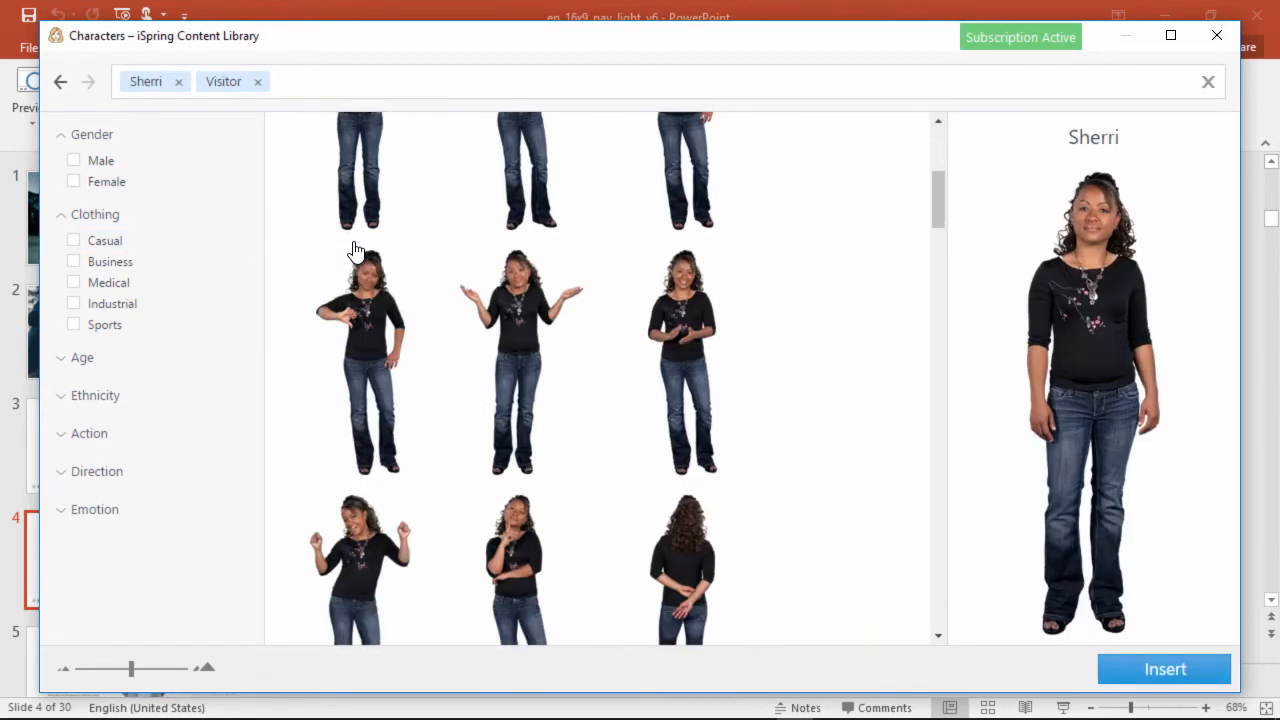
Step: Insert Sherri's shrugging pose onto the Main Menu slide
scroll(down, 3)
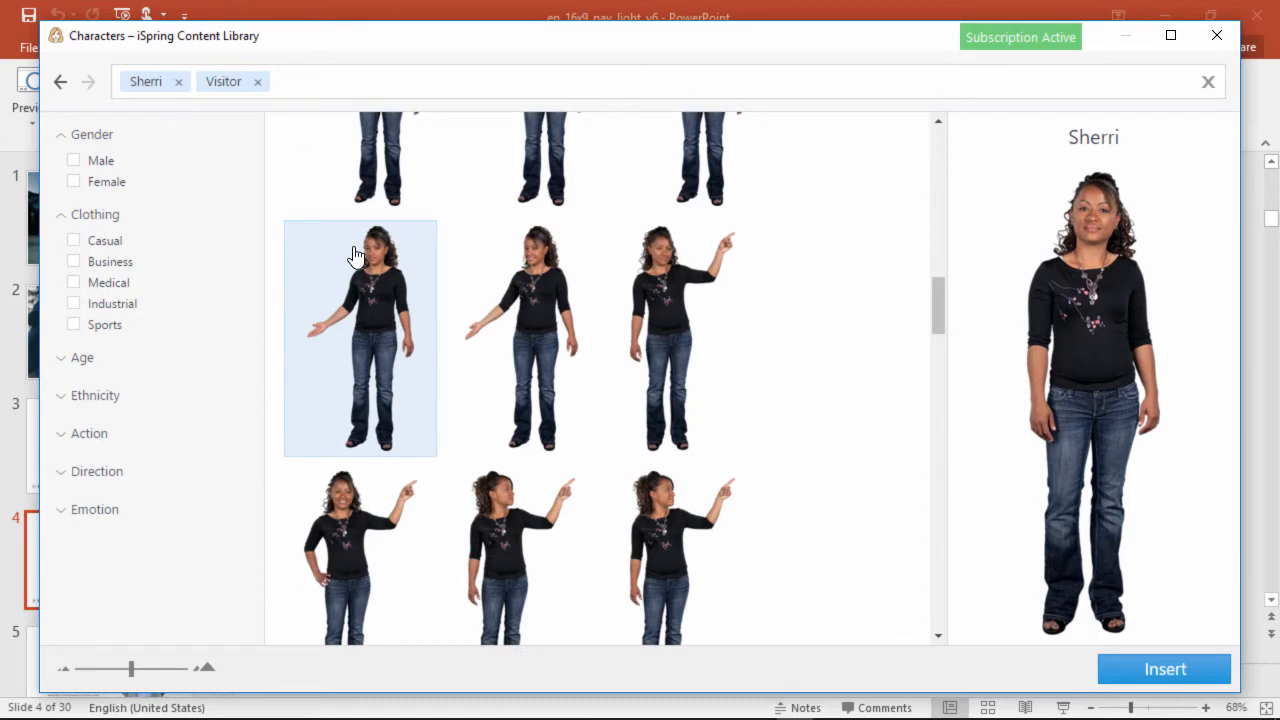
click(89, 433)
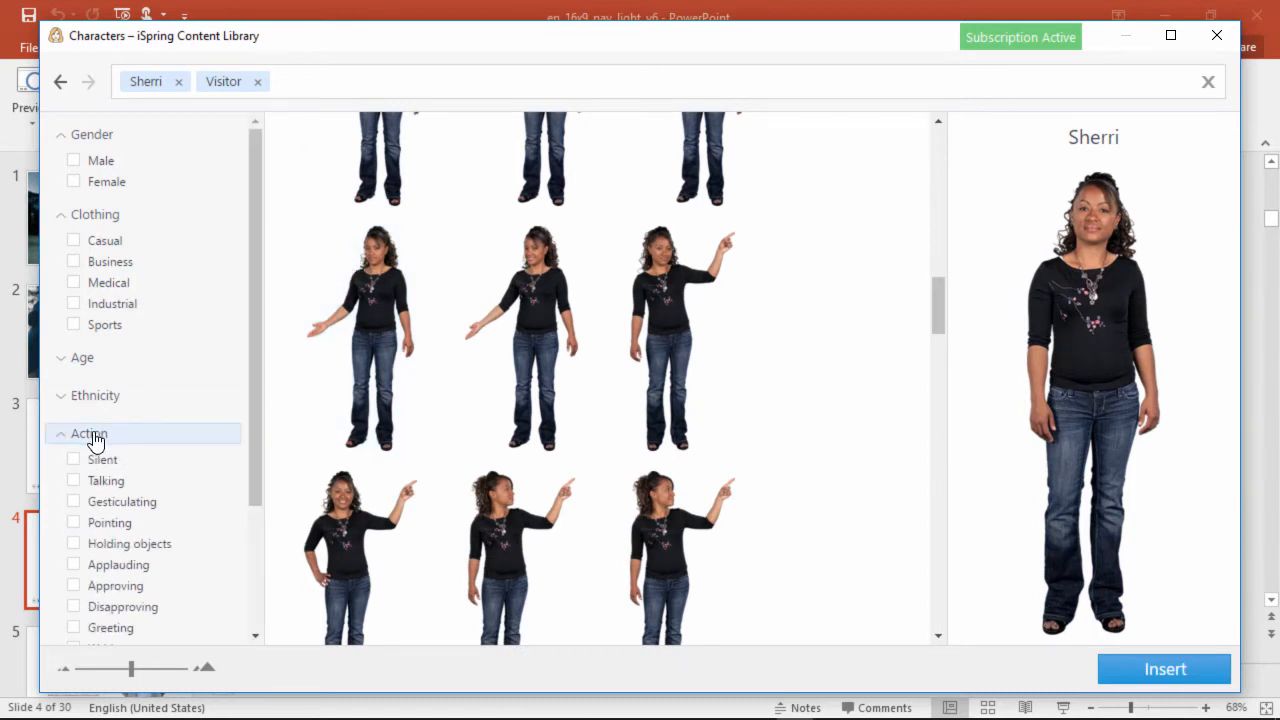
click(106, 480)
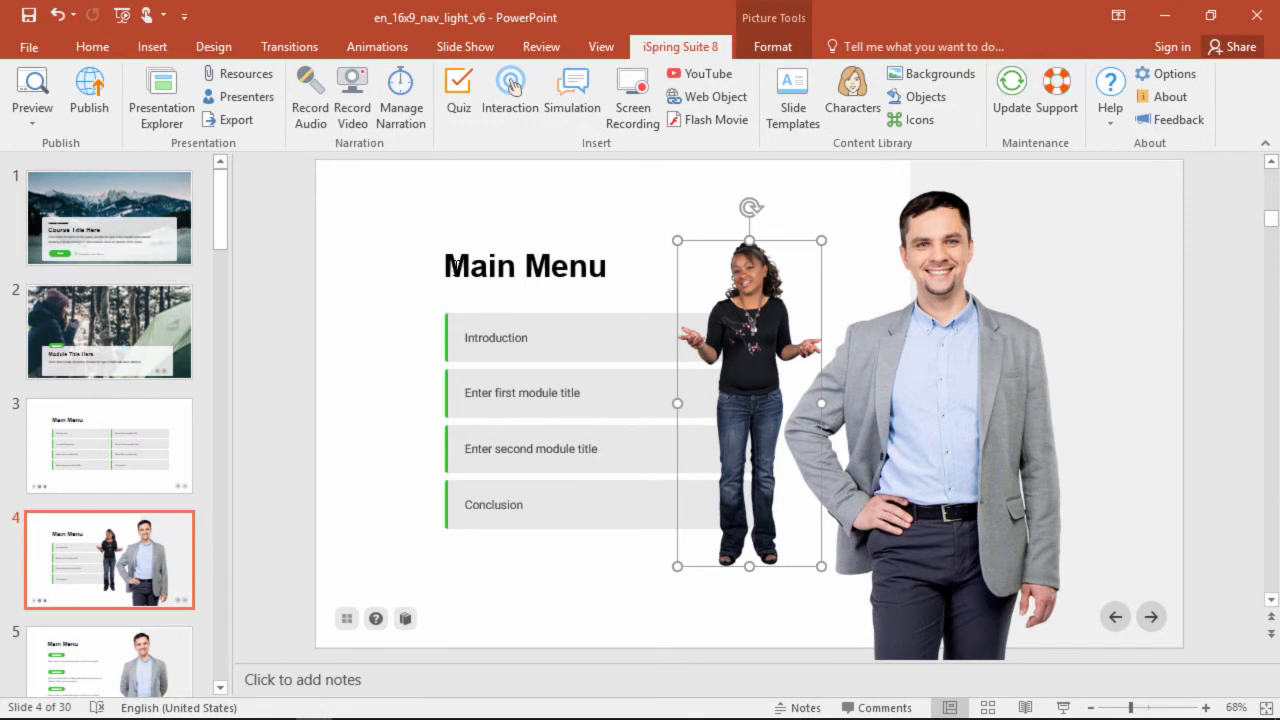
Step: Enlarge Sherri to full slide height beside the man and reopen the Characters library
drag(748, 400, 485, 440)
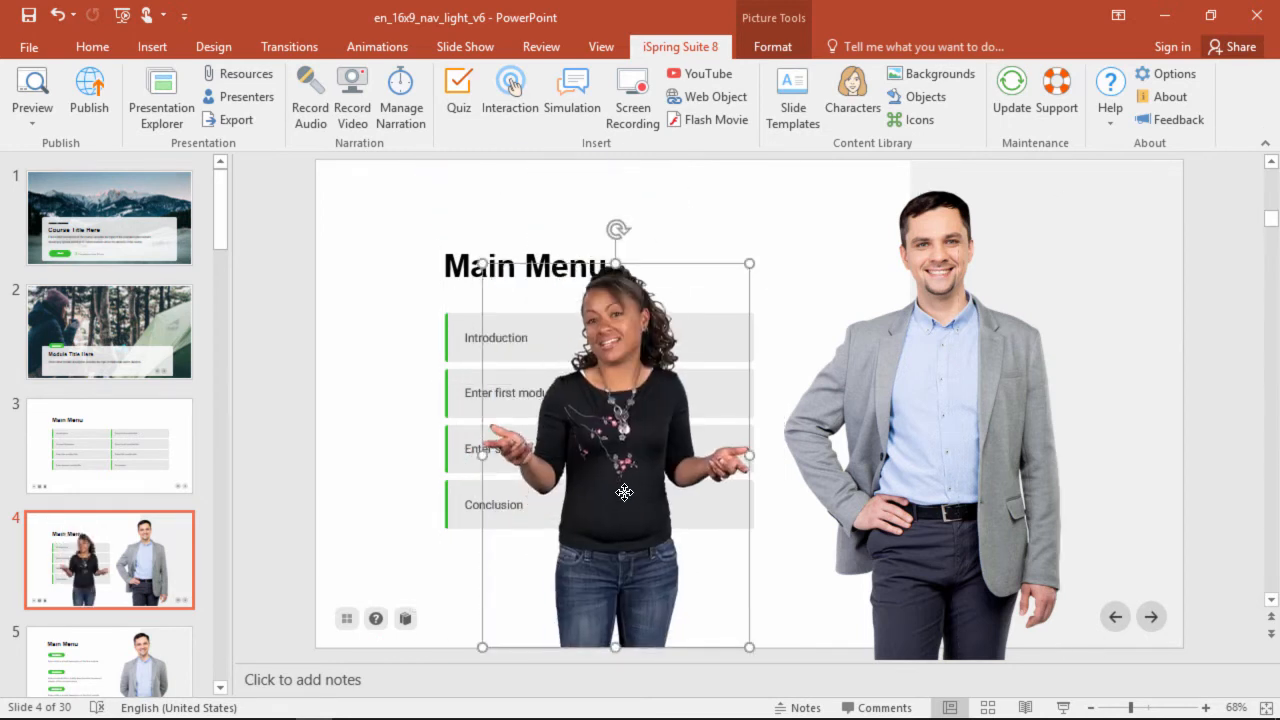
click(851, 90)
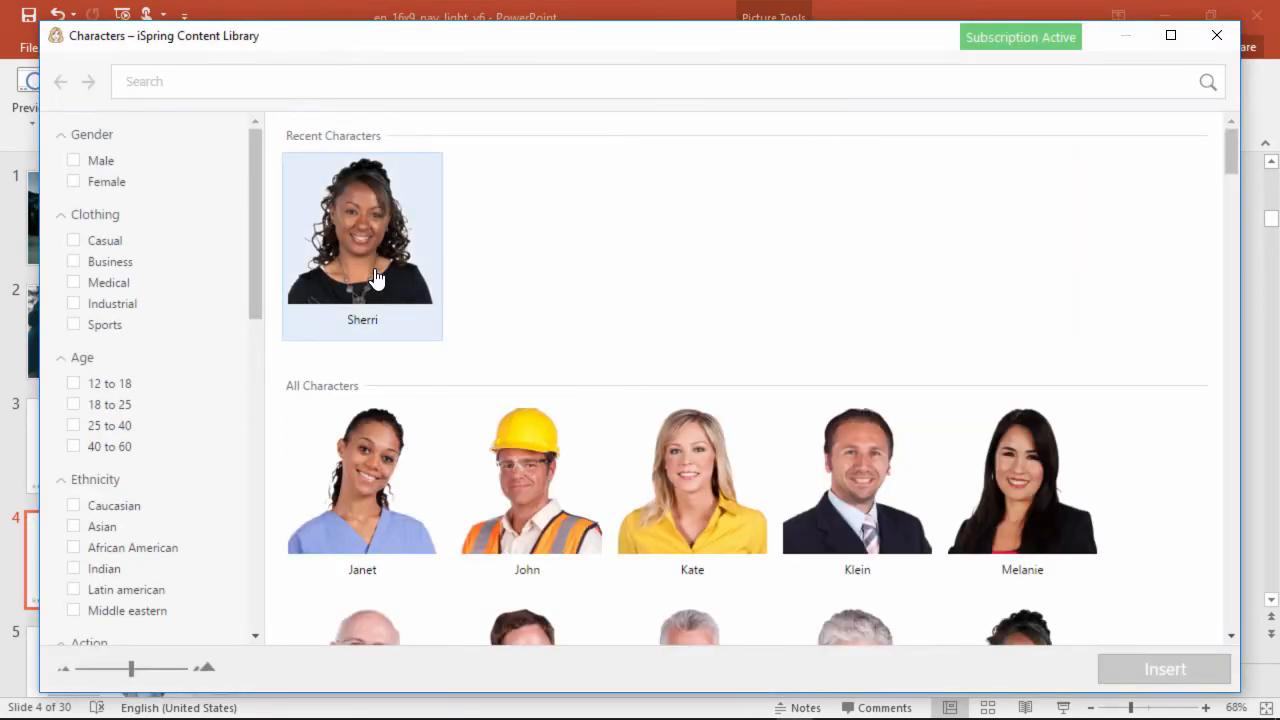
click(362, 230)
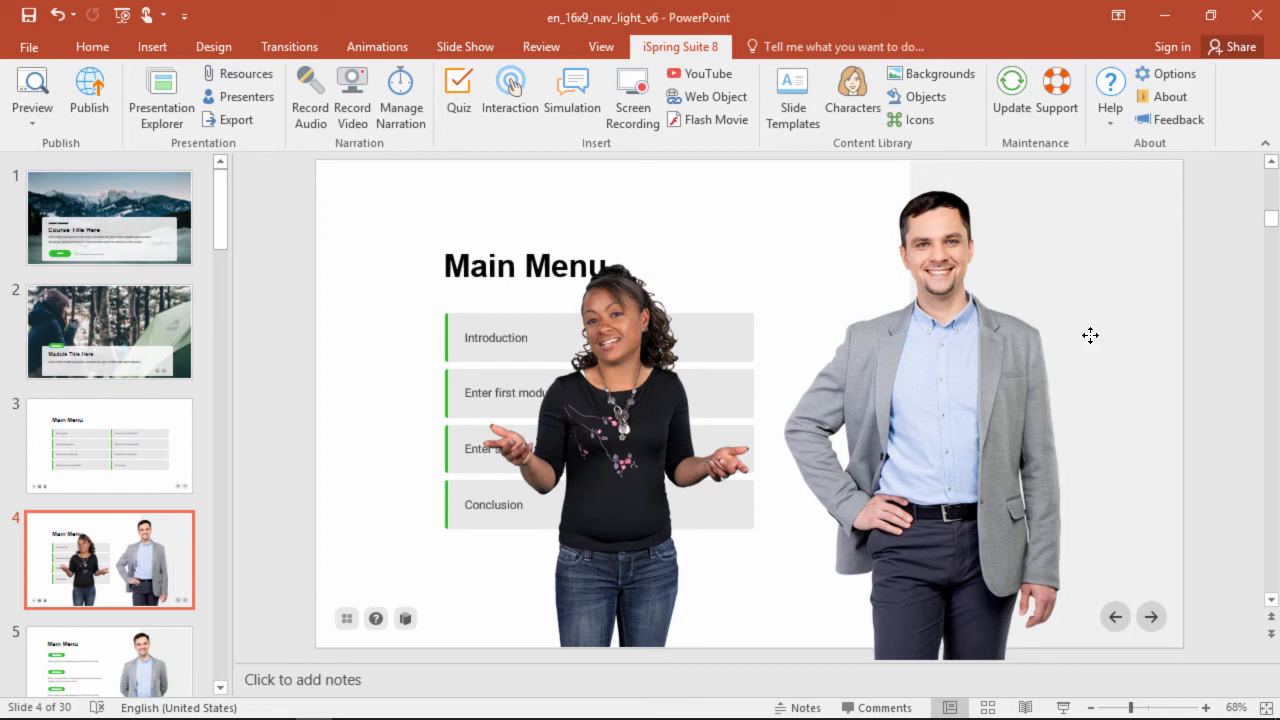
click(851, 90)
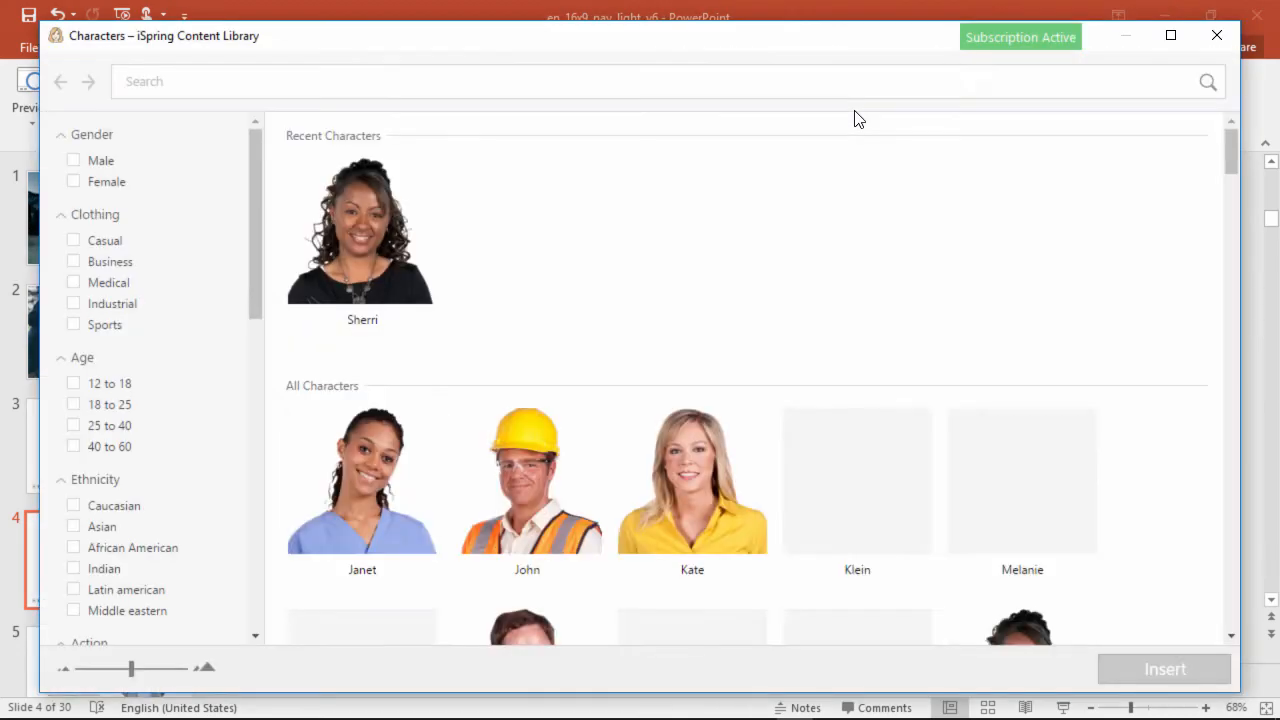